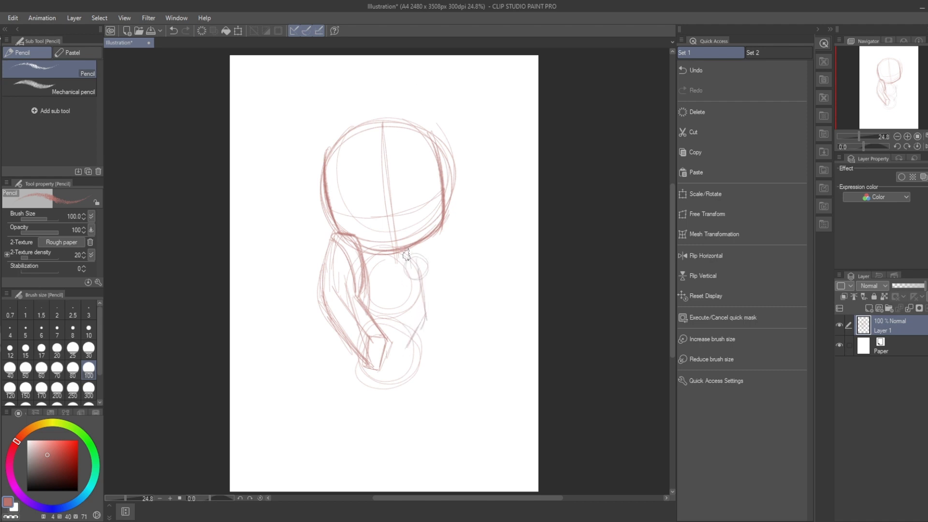
# Sketch the hand gripping the gun, its round spoked drum, and a bold lower-body outline.
pyautogui.moveTo(405, 251); pyautogui.dragTo(385, 370)
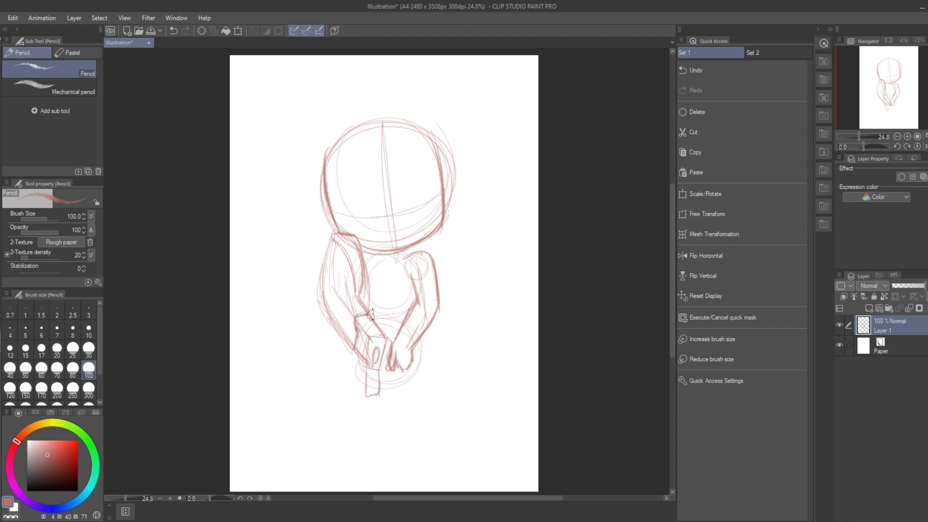
pyautogui.moveTo(349, 310); pyautogui.dragTo(368, 332)
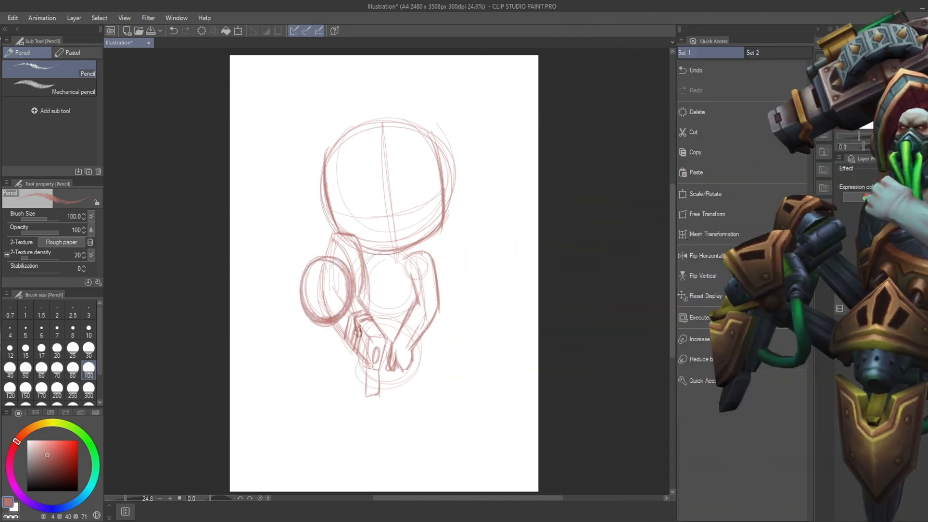
pyautogui.moveTo(323, 257); pyautogui.dragTo(329, 302)
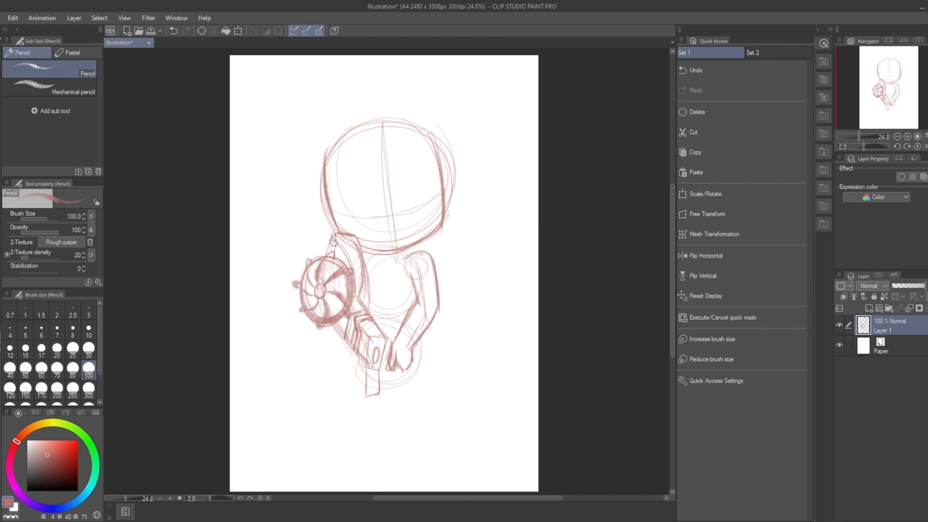
pyautogui.moveTo(335, 237); pyautogui.dragTo(343, 267)
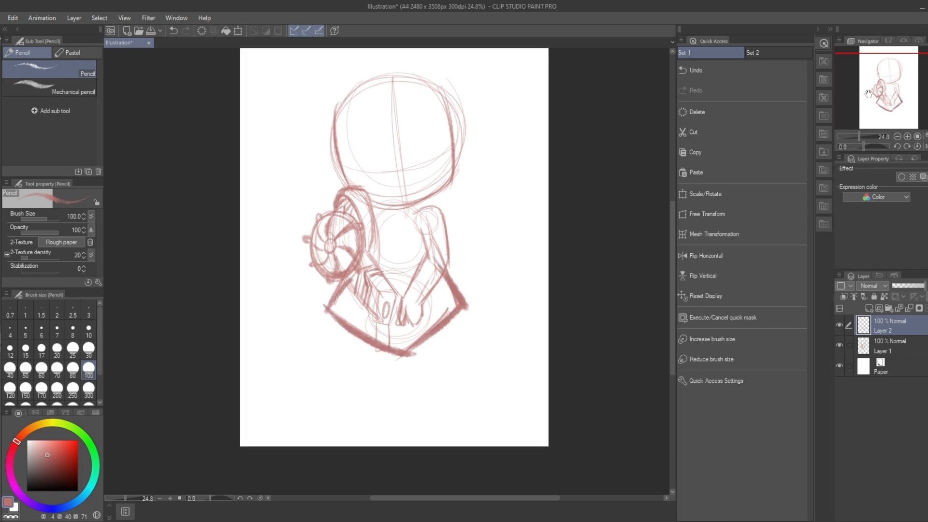
# Sketch rounded legs and chest grille lines, then add Layer 3 for refinement.
pyautogui.moveTo(320, 273); pyautogui.dragTo(367, 415)
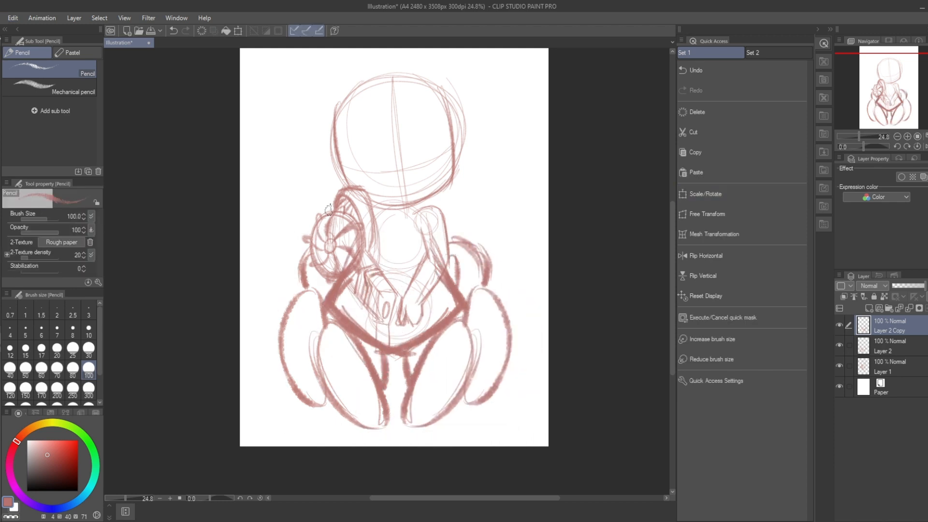
pyautogui.moveTo(329, 209); pyautogui.dragTo(376, 346)
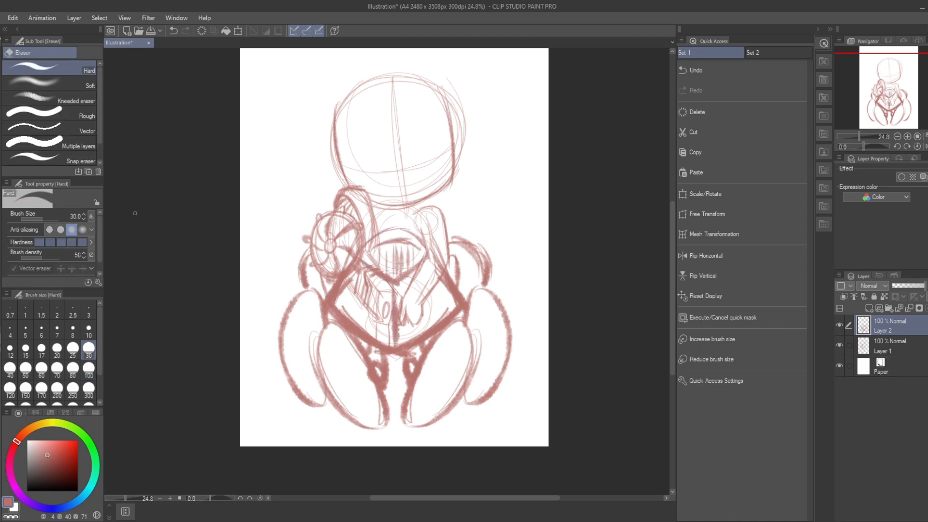
pyautogui.click(50, 85)
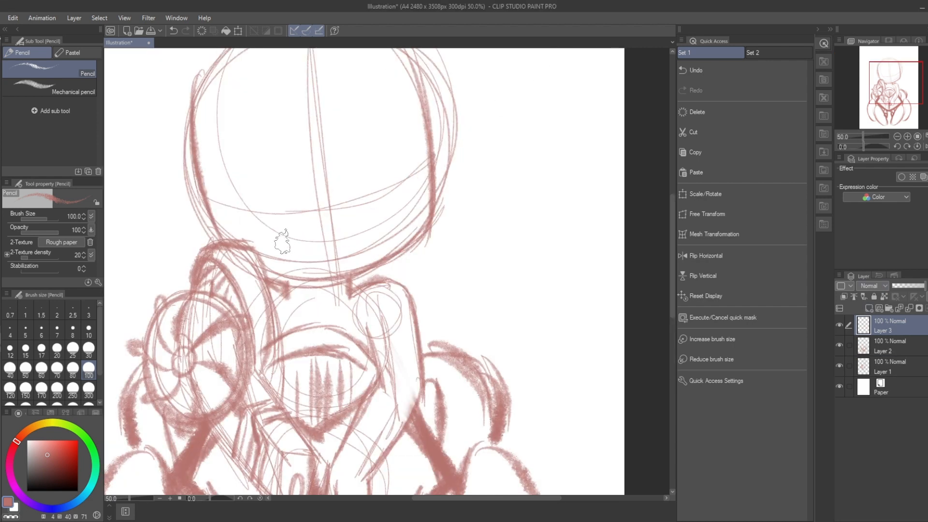
# Refine the head shape of the rough sketch before inking.
pyautogui.moveTo(284, 242); pyautogui.dragTo(426, 178)
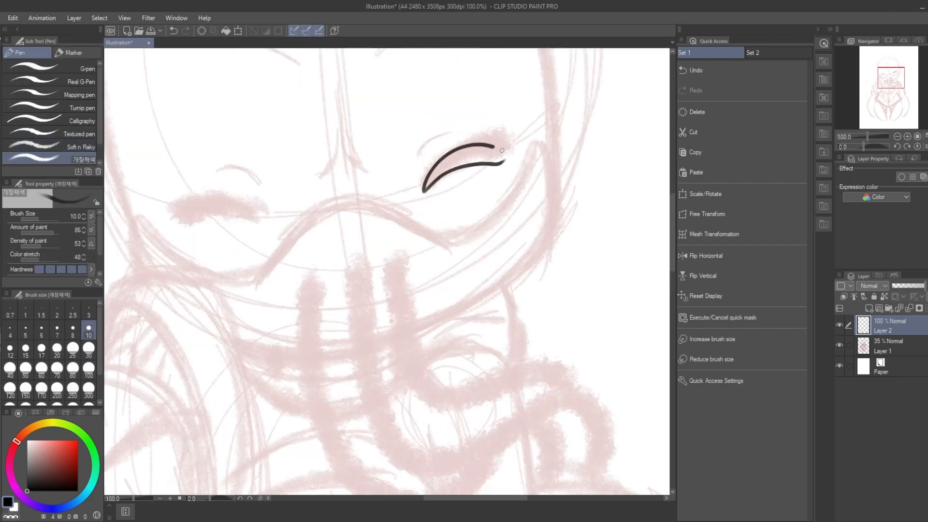
# Ink the outline of the head with the pen.
pyautogui.moveTo(424, 184); pyautogui.dragTo(506, 156)
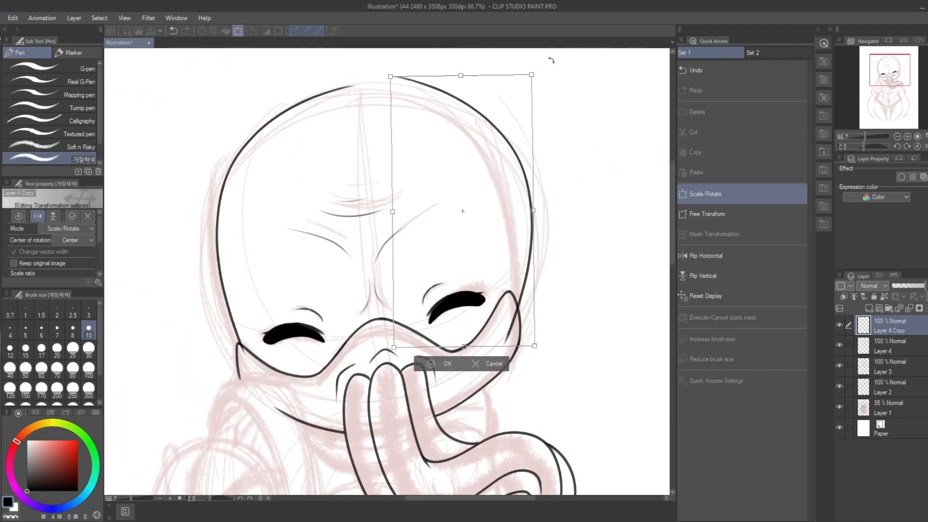
# Confirm the Scale/Rotate transformation of the copied line art.
pyautogui.click(447, 364)
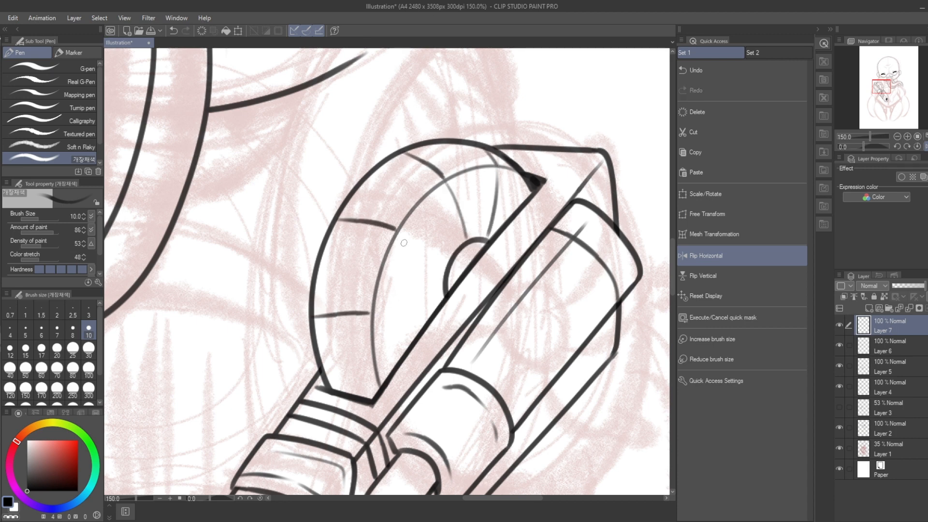
# Ink the drum's spikes, the barrel's narrow tip, and the drum rim on Layer 5.
pyautogui.moveTo(404, 243); pyautogui.dragTo(424, 293)
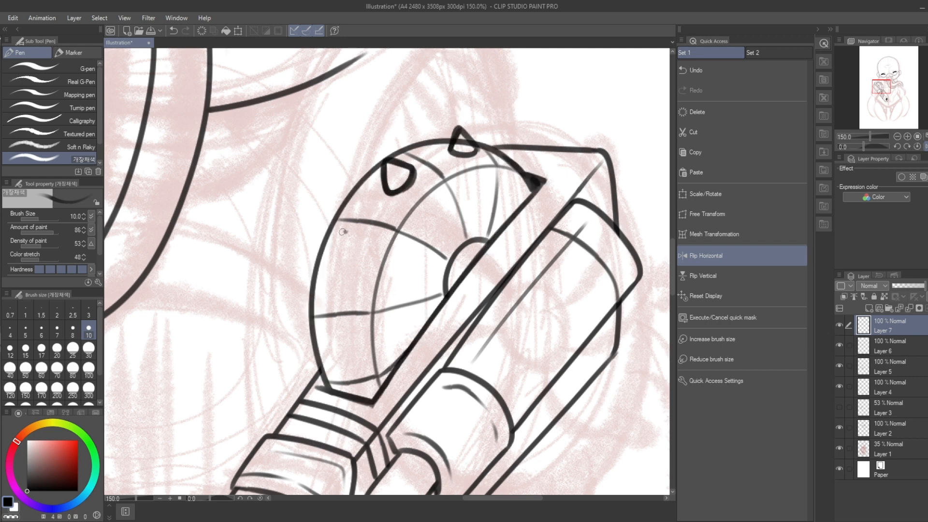
pyautogui.moveTo(343, 231); pyautogui.dragTo(323, 361)
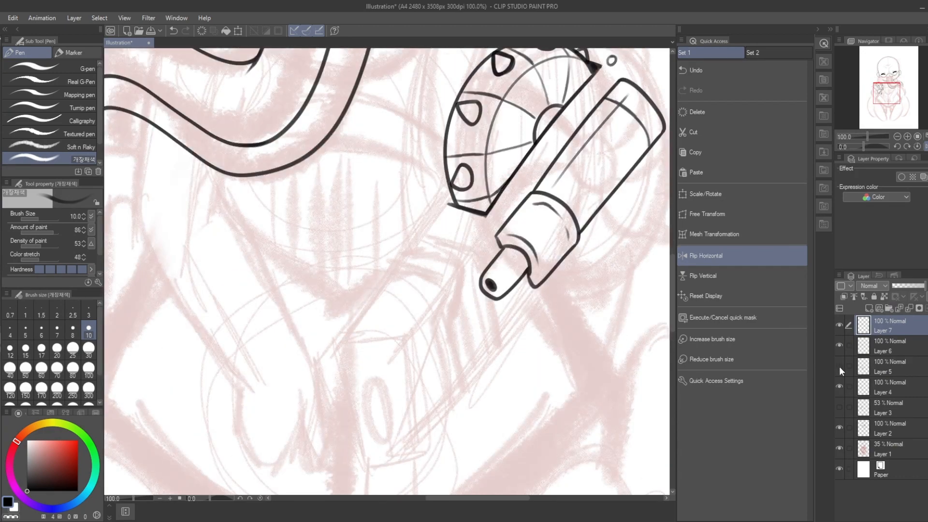
pyautogui.click(888, 366)
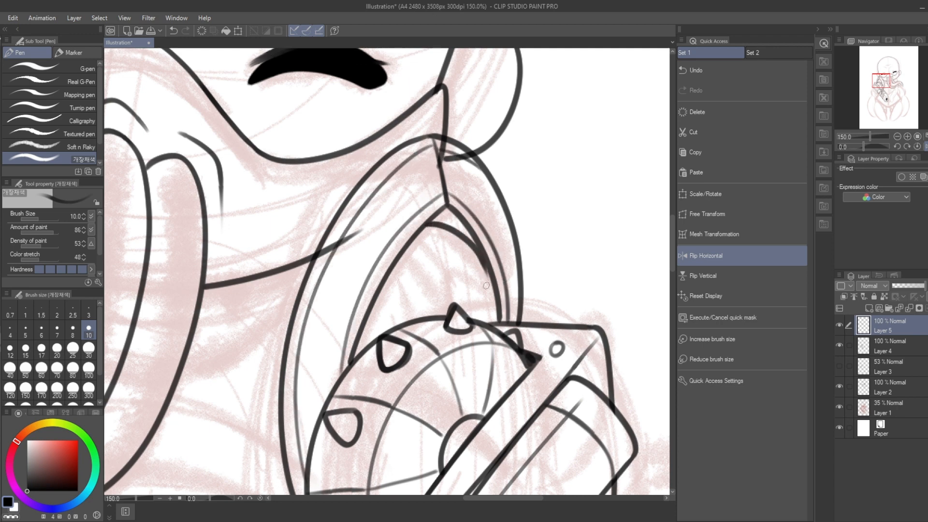
pyautogui.moveTo(486, 284); pyautogui.dragTo(431, 304)
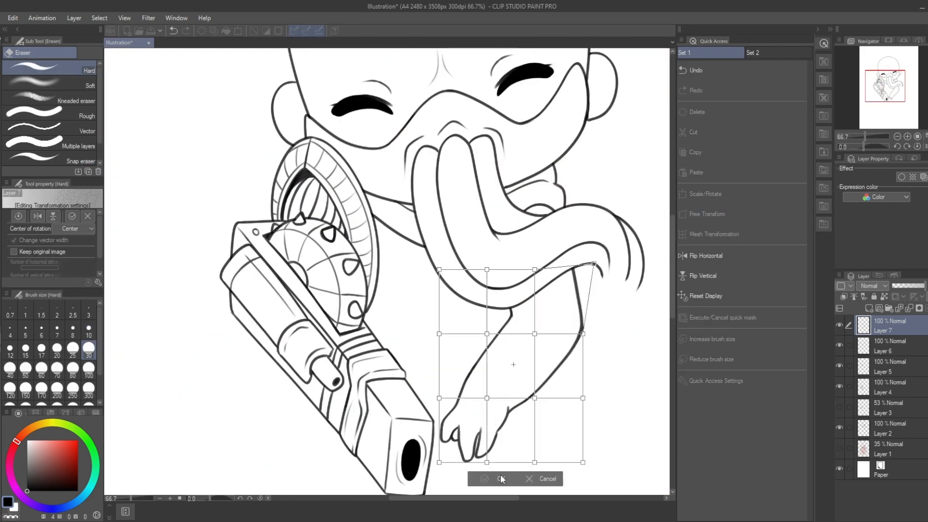
# Confirm the mesh warp of the clawed hand and ink the armor plate outline.
pyautogui.click(484, 479)
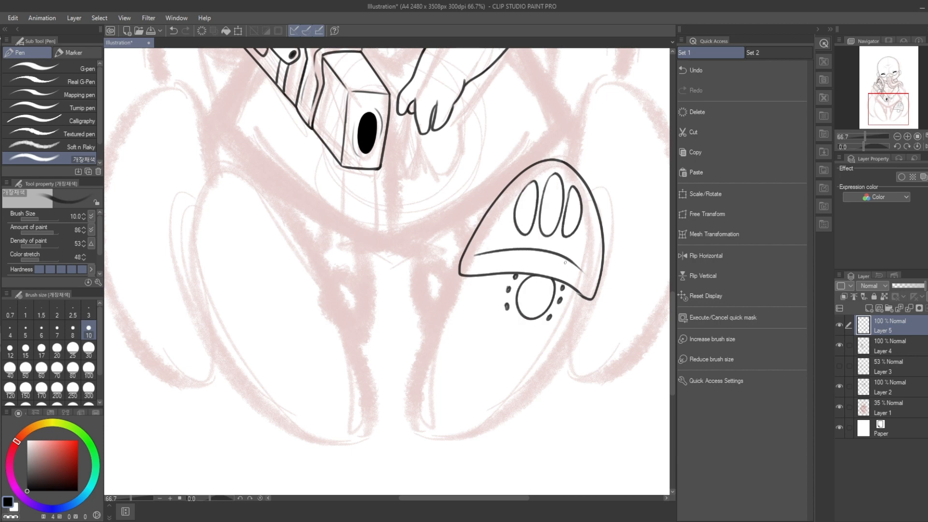
pyautogui.moveTo(474, 273); pyautogui.dragTo(522, 368)
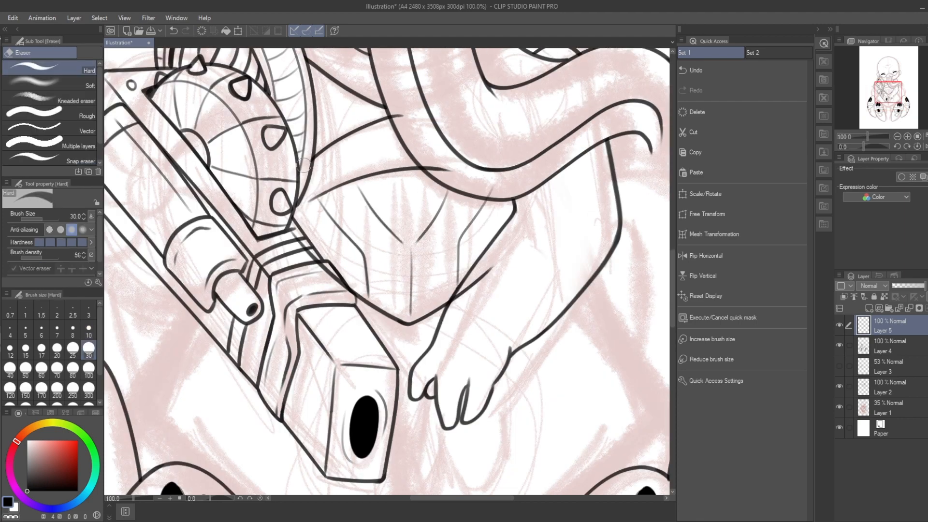
# Scroll the view down to the leg armor for inking.
pyautogui.scroll(-3)
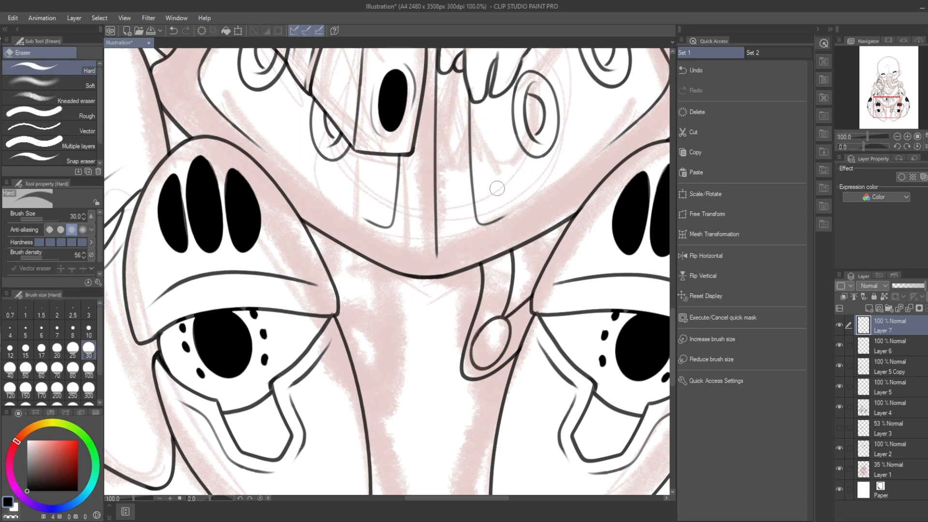
# Select a region with auto-select referring to the lineart layer for flat filling.
pyautogui.click(704, 194)
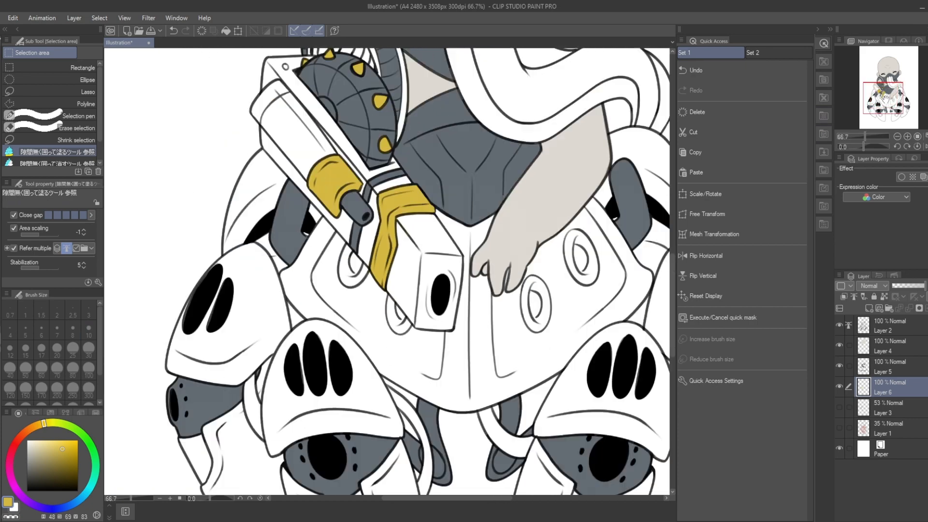
# Scroll down the canvas to the armor and tentacle areas for colouring.
pyautogui.scroll(-3)
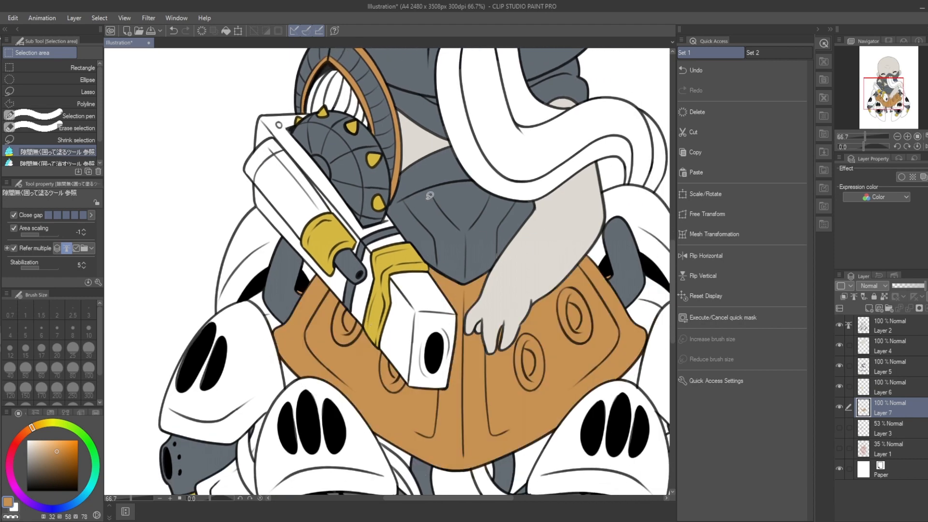
pyautogui.scroll(-3)
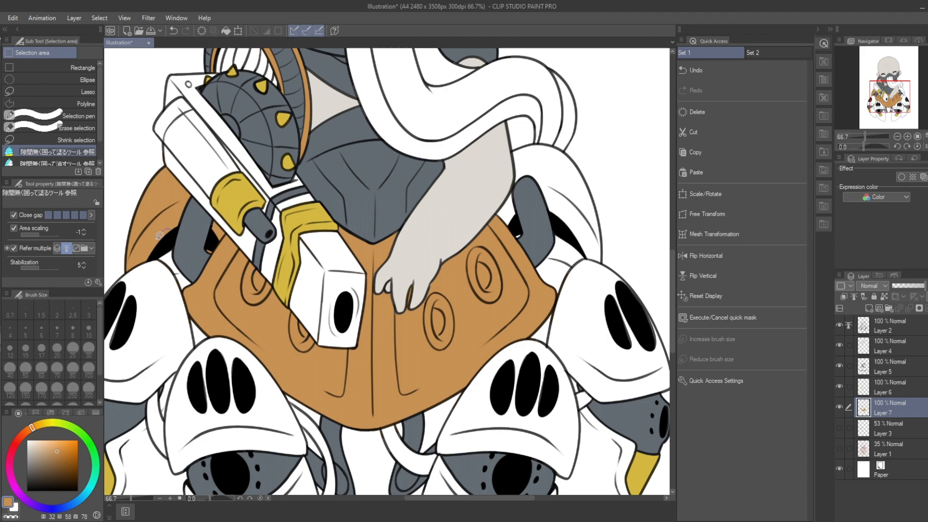
pyautogui.scroll(-3)
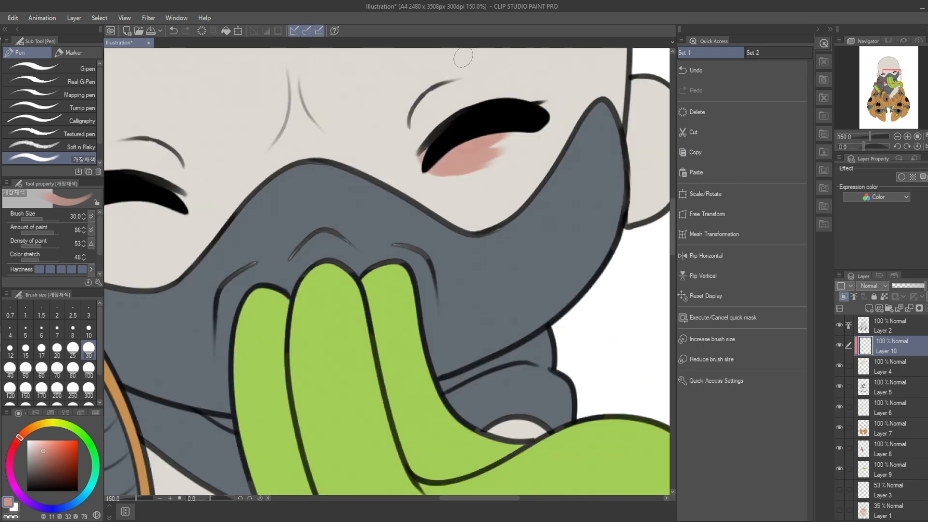
# Fill the body purple and add a white sticker border over a gray backdrop.
pyautogui.click(705, 256)
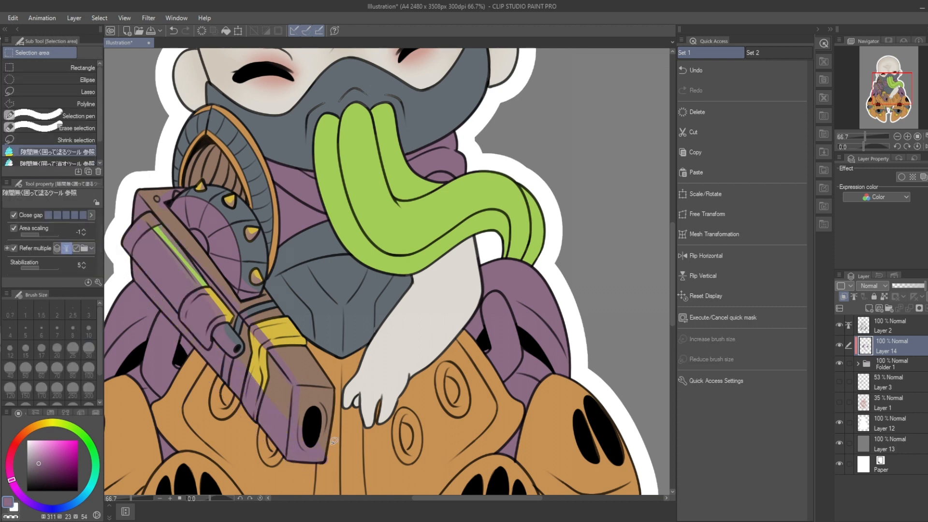
# Brush purple shadow tones over the armor, body, cannon and leg armor pieces.
pyautogui.click(10, 47)
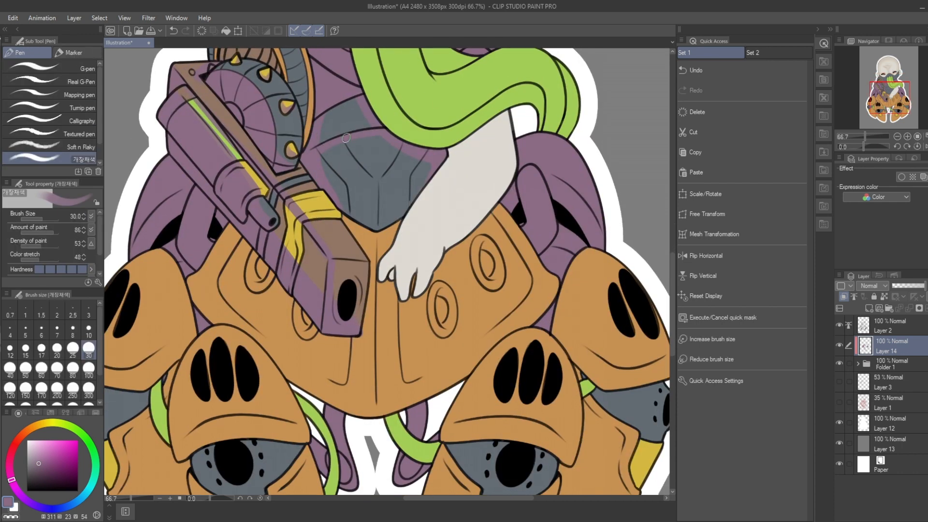
pyautogui.moveTo(243, 243); pyautogui.dragTo(414, 379)
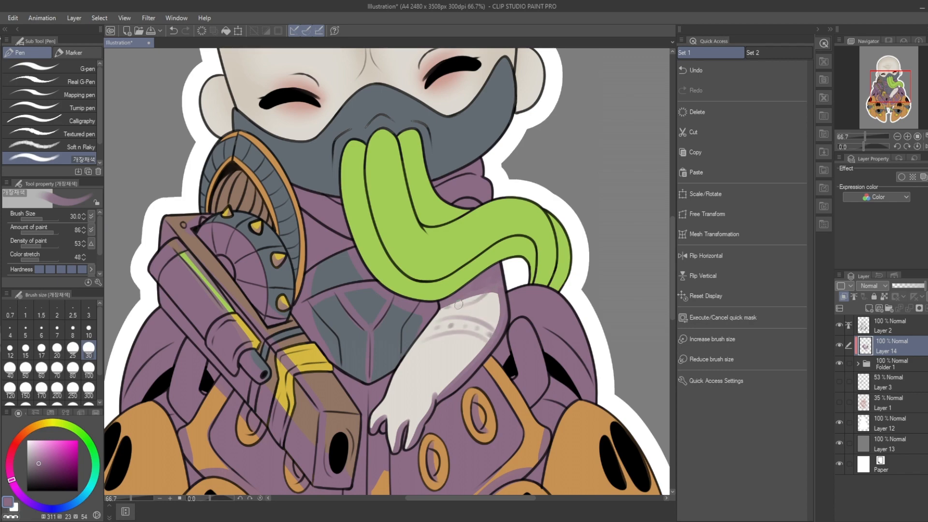
pyautogui.scroll(-3)
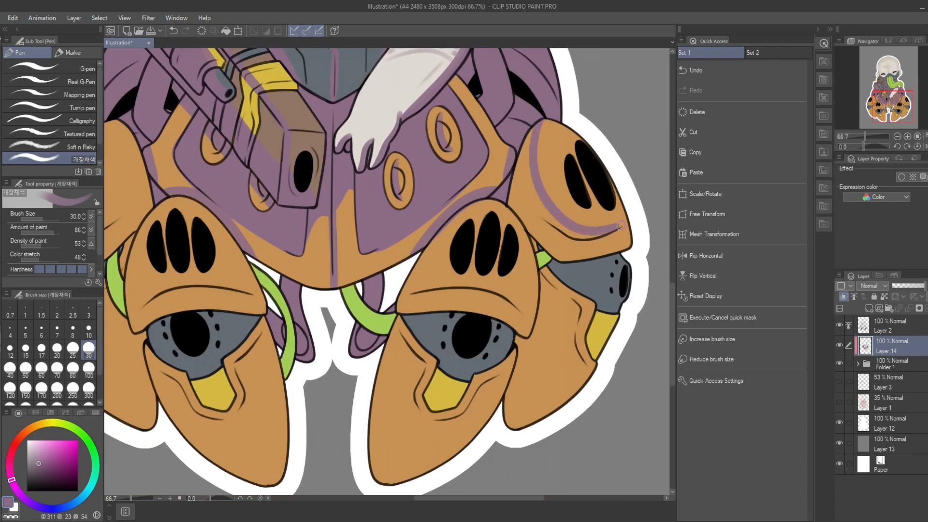
pyautogui.moveTo(616, 225); pyautogui.dragTo(592, 329)
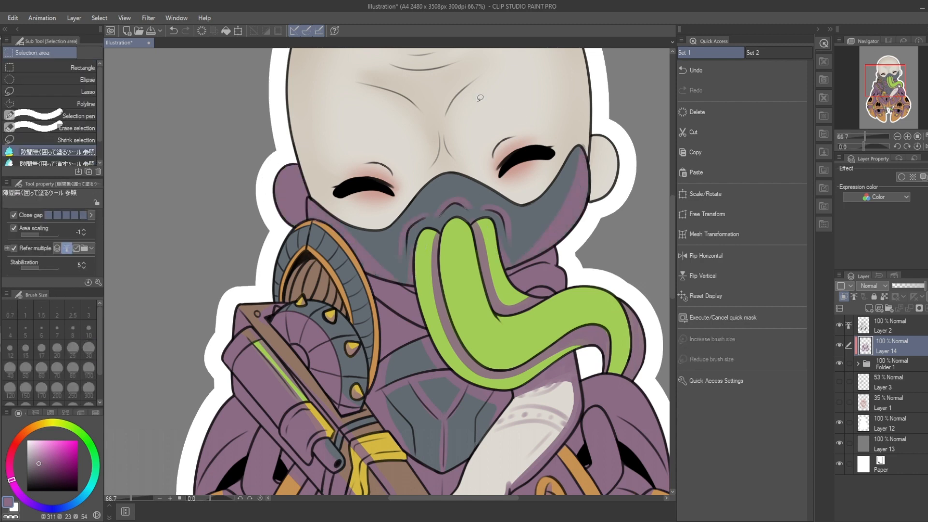
pyautogui.click(6, 57)
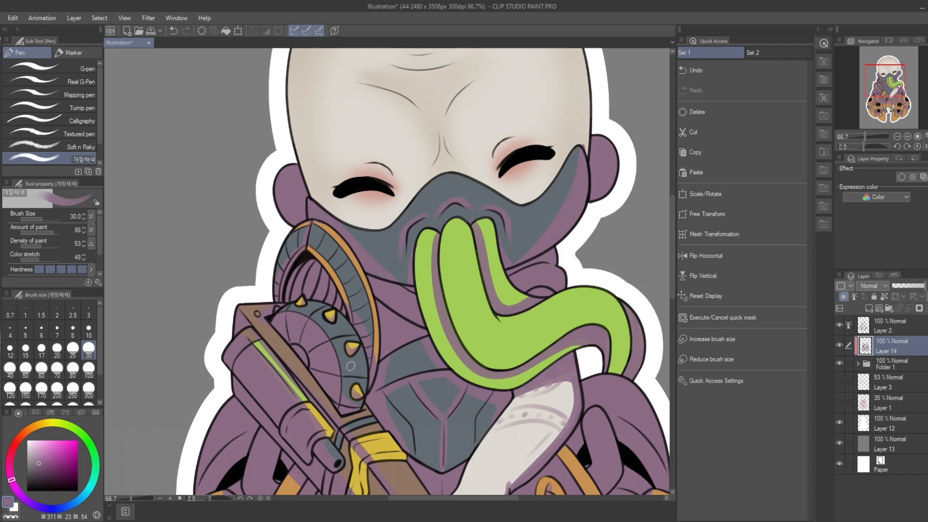
# Paint glossy tentacle highlights and a glow layer, then mirror the canvas to check.
pyautogui.click(704, 255)
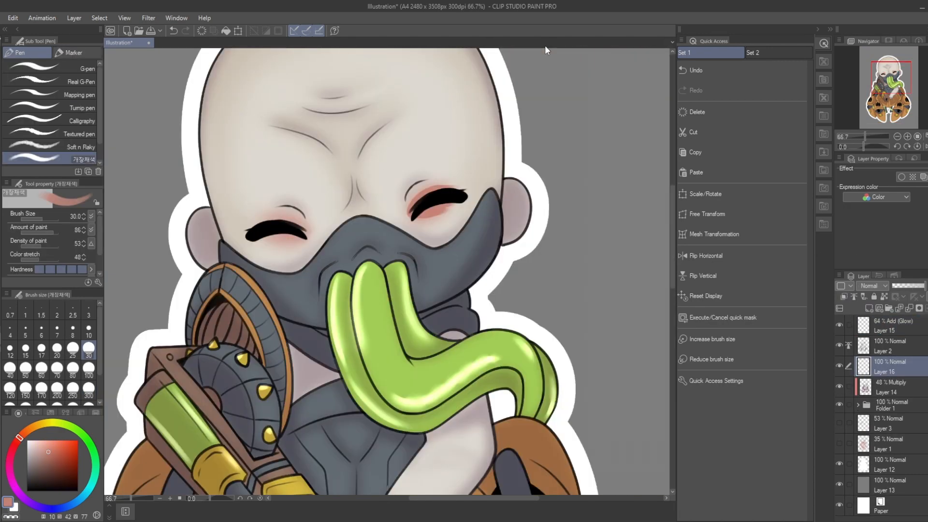
pyautogui.click(705, 255)
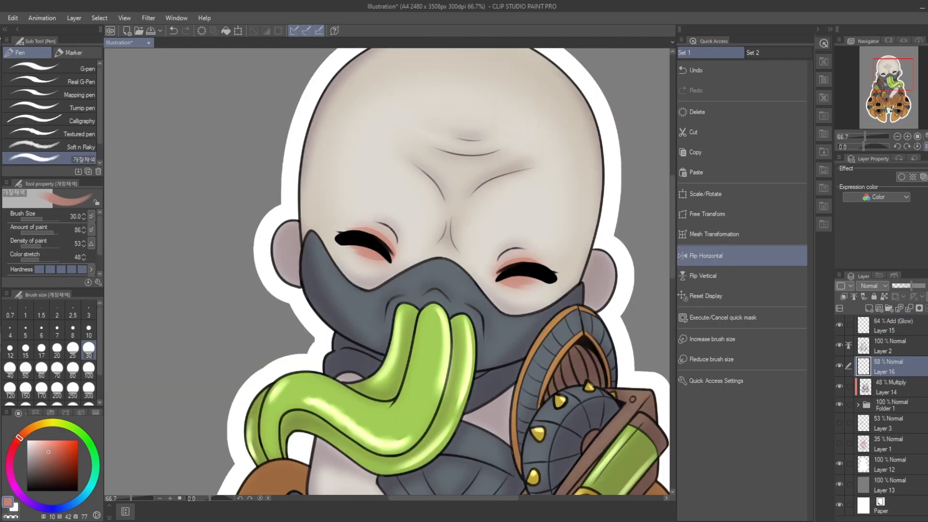